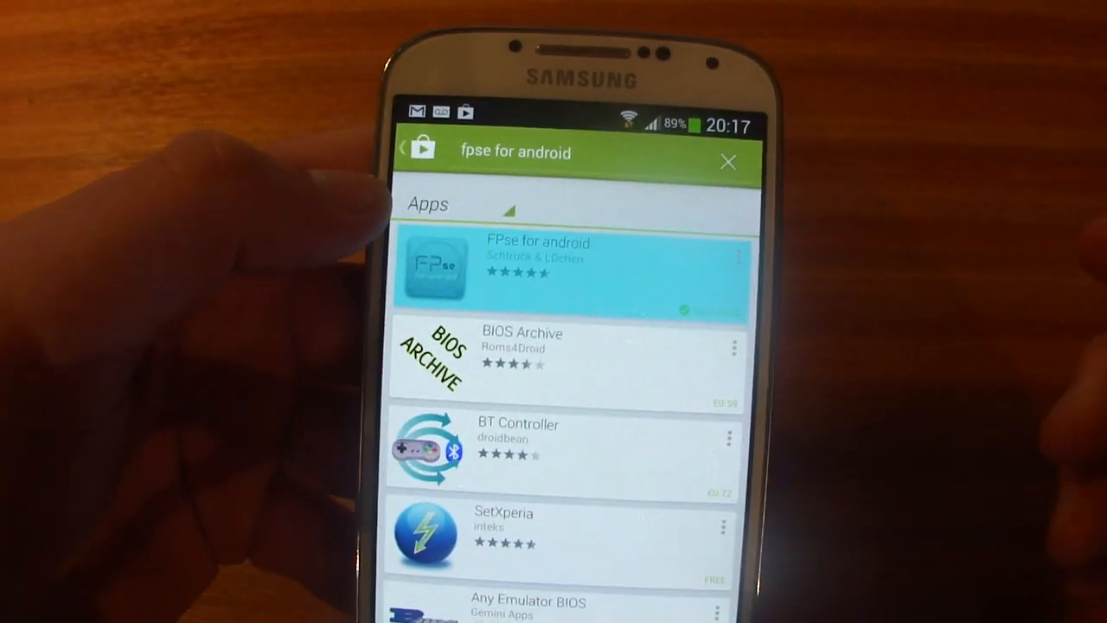
Step: Open the FPse for android entry from the 'fpse for android' search results
{"action": "left_click", "coordinate": [569, 268]}
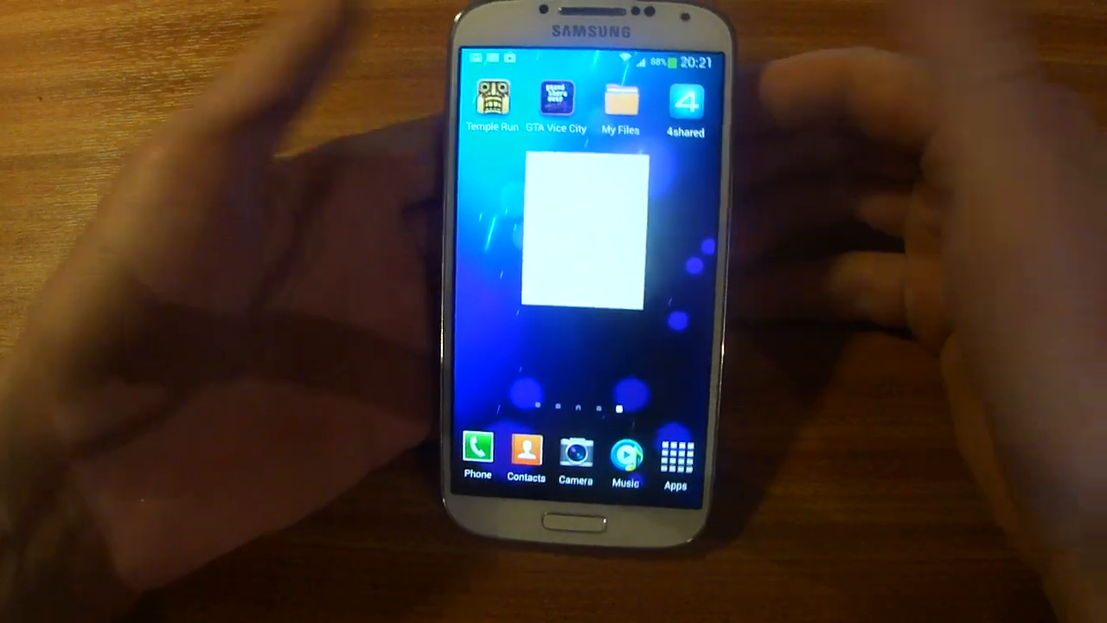
{"action": "left_click", "coordinate": [684, 100]}
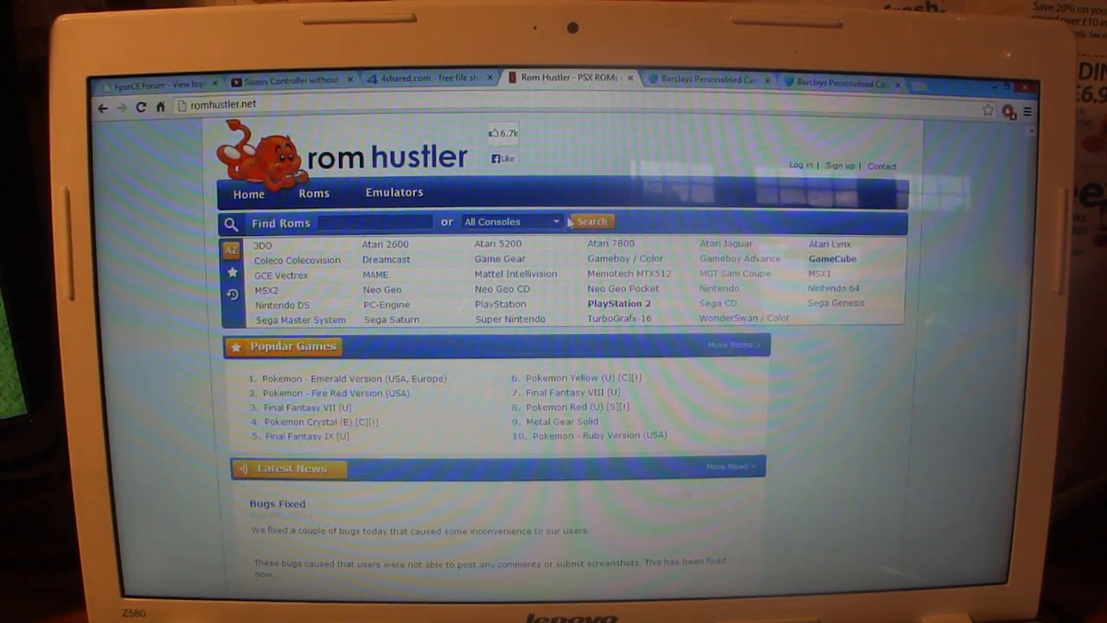
Step: Search Rom Hustler's PlayStation ROMs for 'ape escape'
{"action": "left_click", "coordinate": [511, 222]}
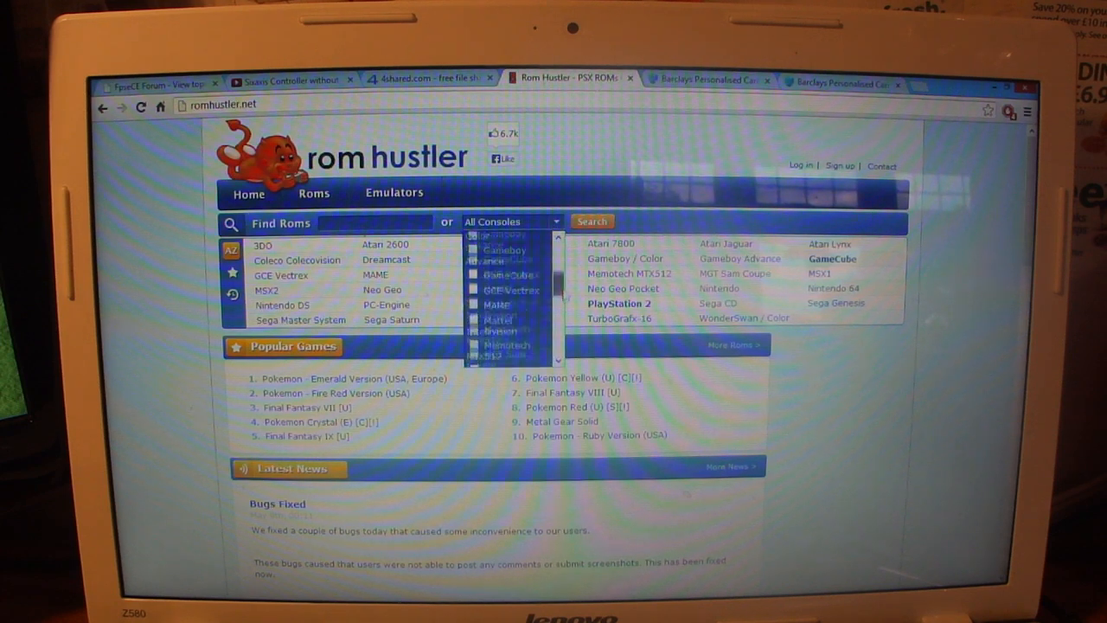
{"action": "scroll", "scroll_direction": "down", "scroll_amount": 3}
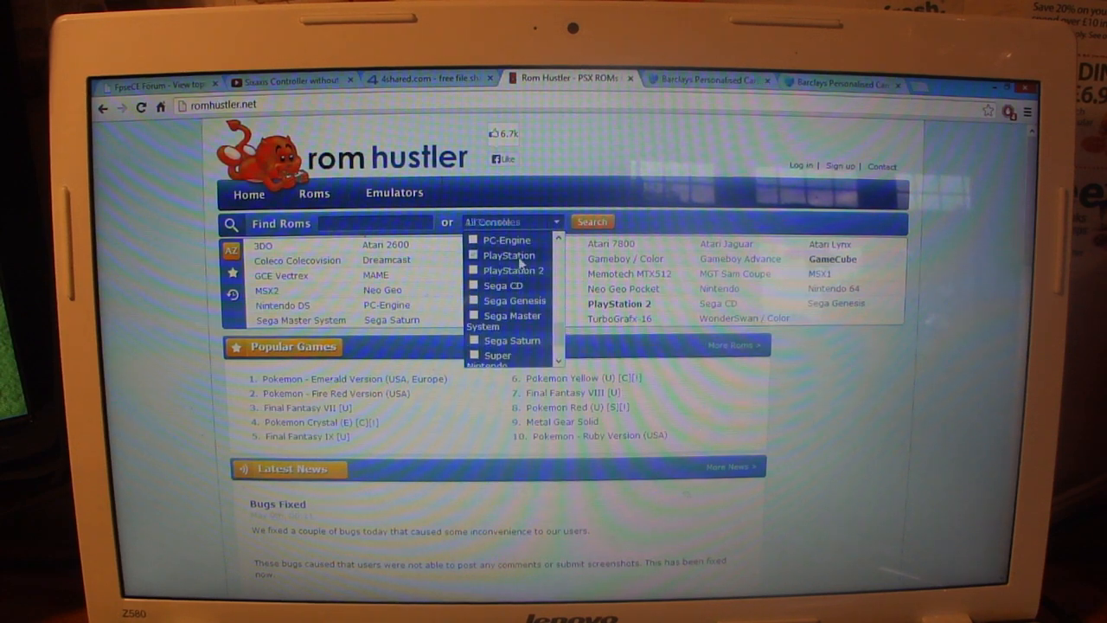
{"action": "left_click", "coordinate": [474, 254]}
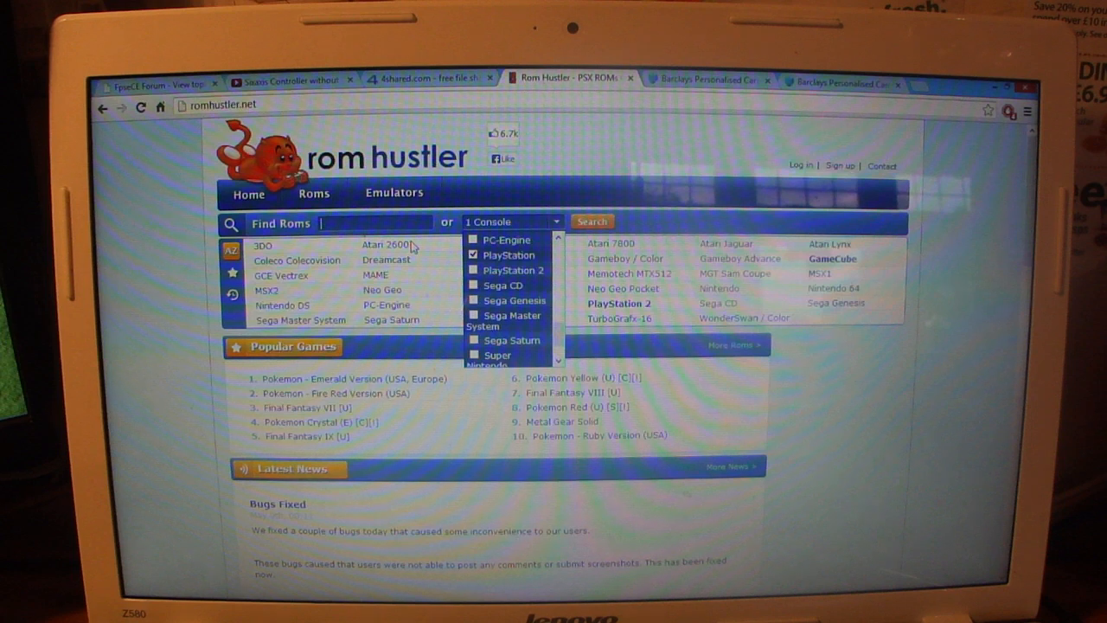
{"action": "type", "text": "ape"}
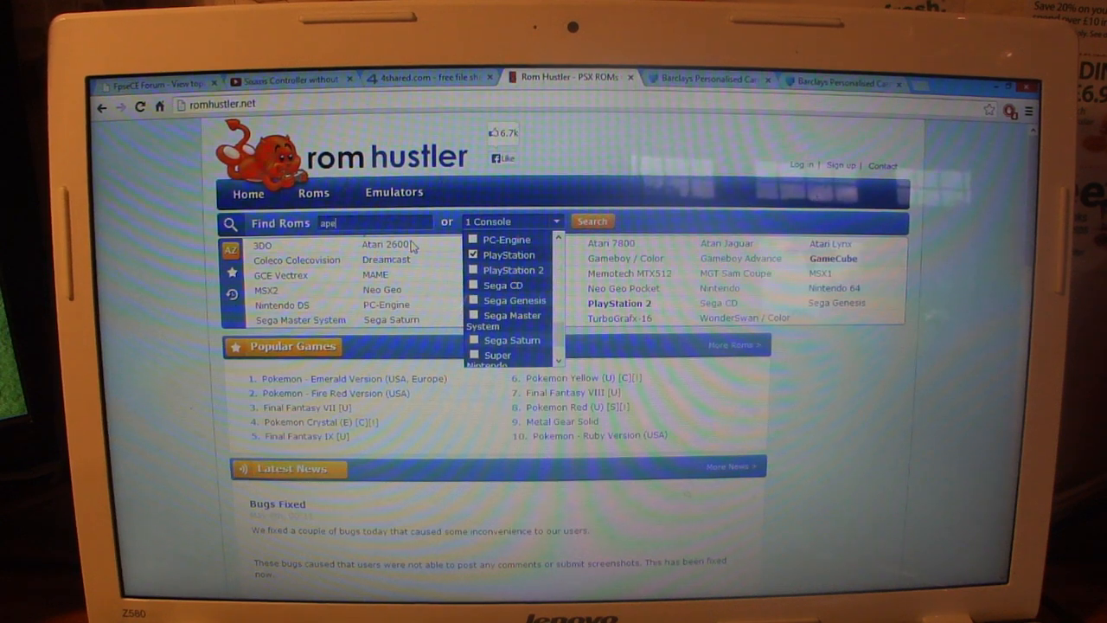
{"action": "left_click", "coordinate": [592, 220]}
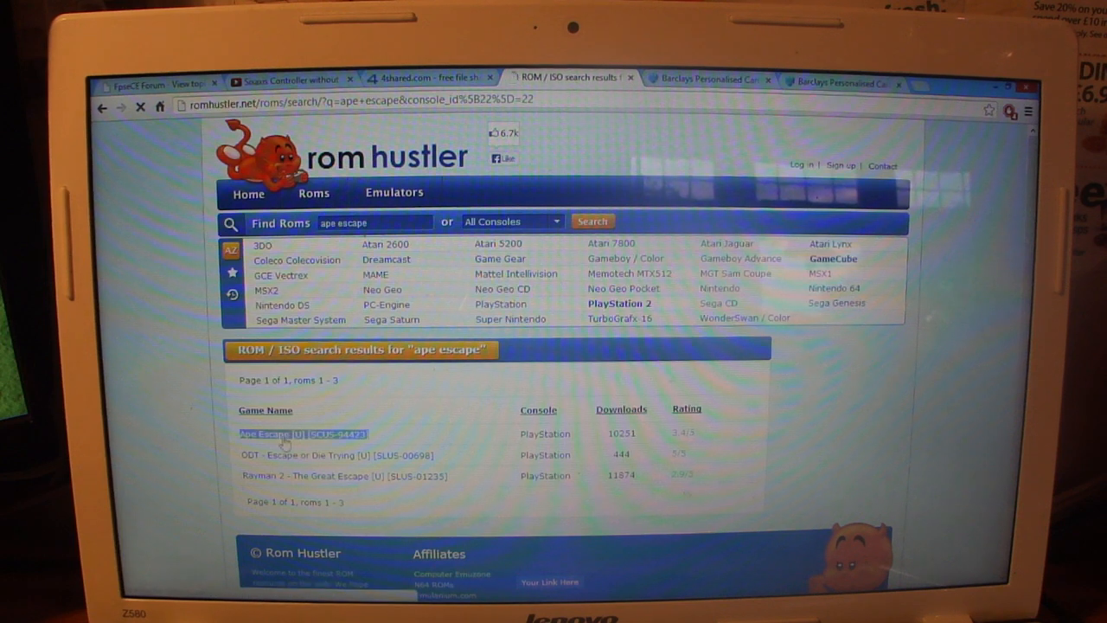
Step: Open the Ape Escape [U] page and its ROM download page
{"action": "left_click", "coordinate": [270, 434]}
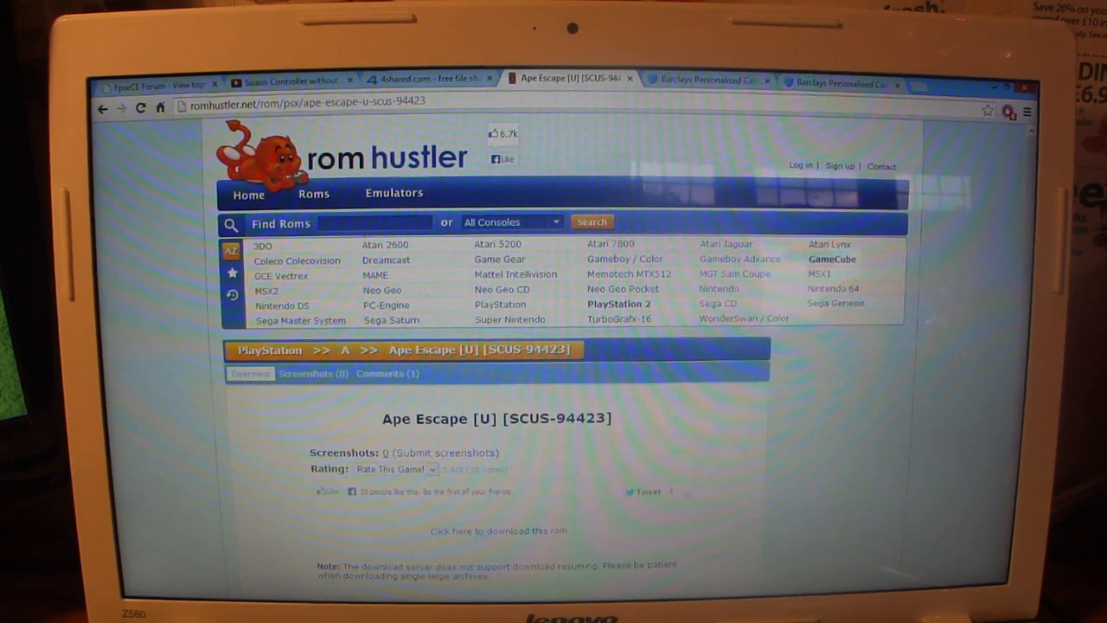
{"action": "left_click", "coordinate": [498, 530]}
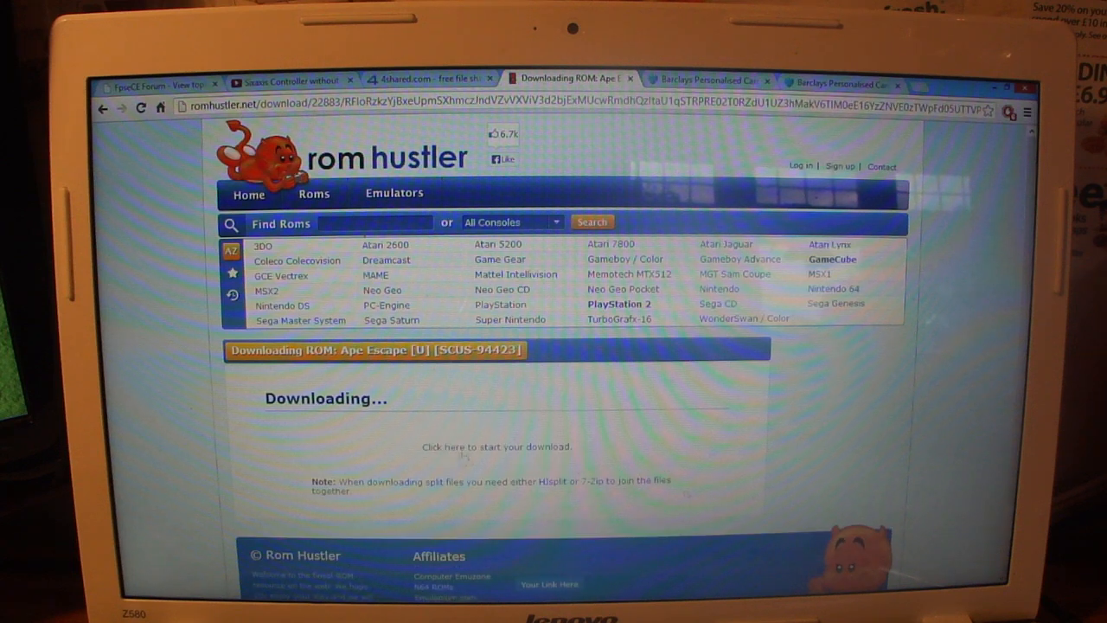
{"action": "left_click", "coordinate": [495, 446]}
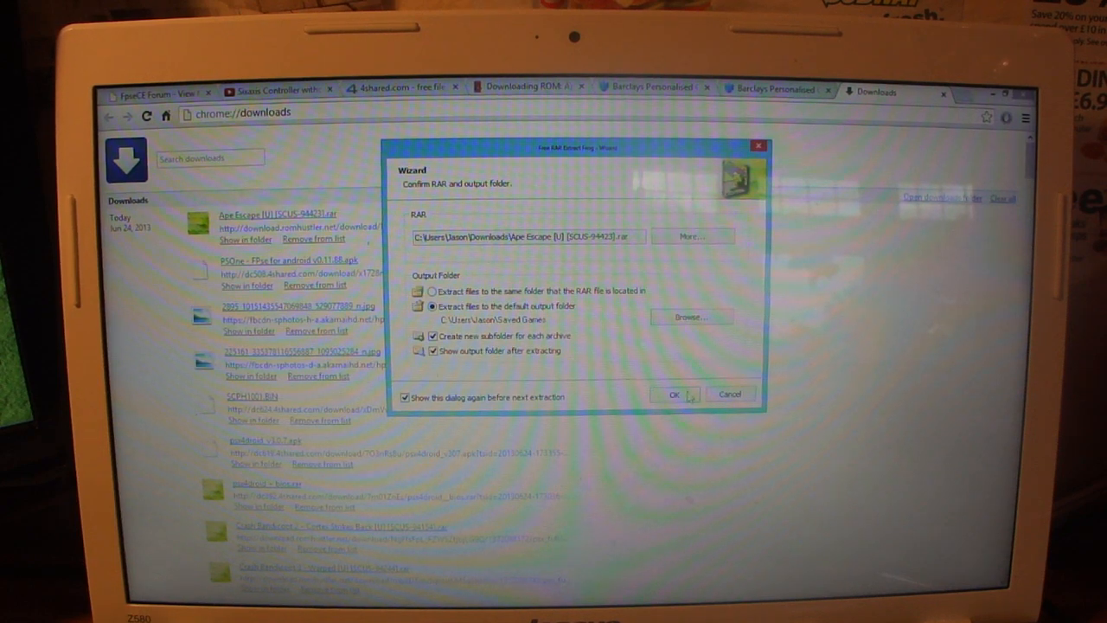
Step: Extract the archive to the default folder and copy the Ape Escape [SCUS-94423].bin file
{"action": "left_click", "coordinate": [675, 394]}
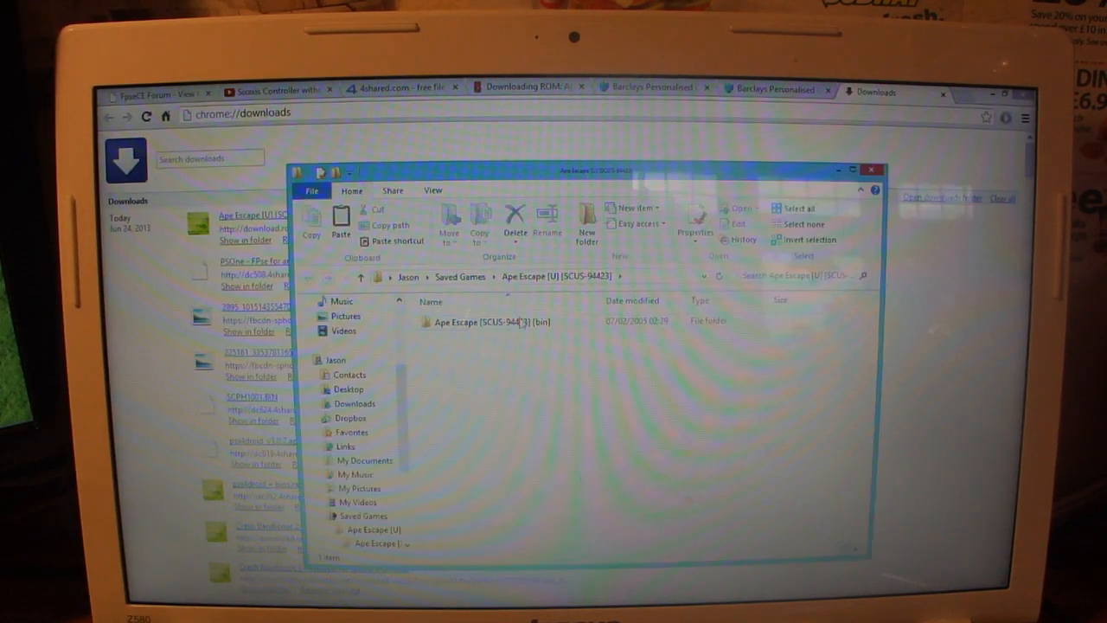
{"action": "double_click", "coordinate": [493, 321]}
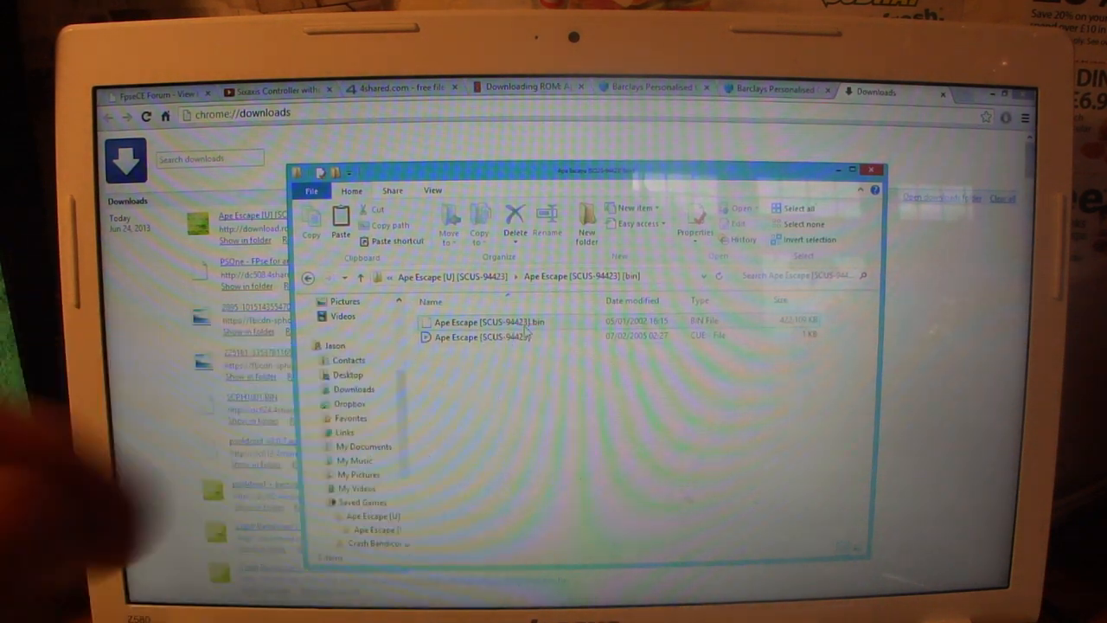
{"action": "right_click", "coordinate": [488, 322]}
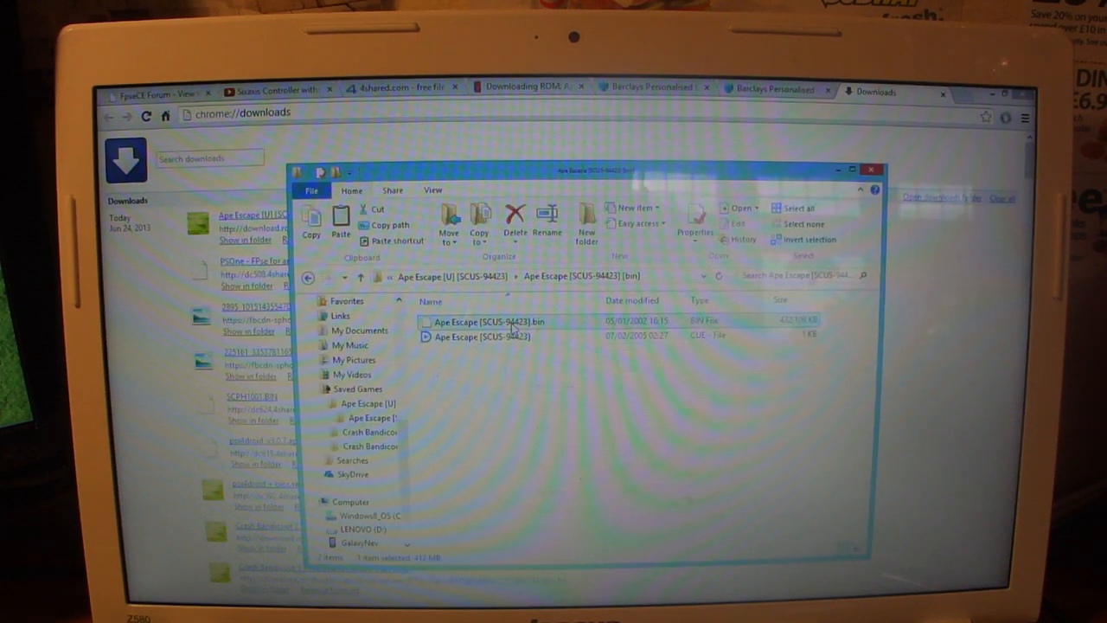
{"action": "mouse_move", "coordinate": [567, 450]}
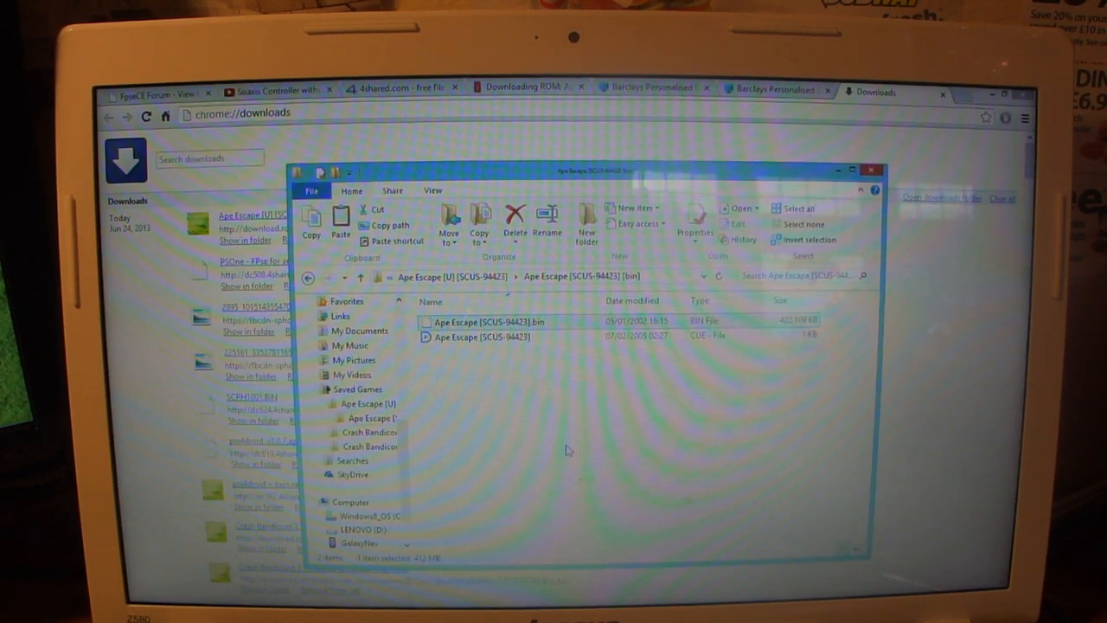
{"action": "scroll", "scroll_direction": "down", "scroll_amount": 3}
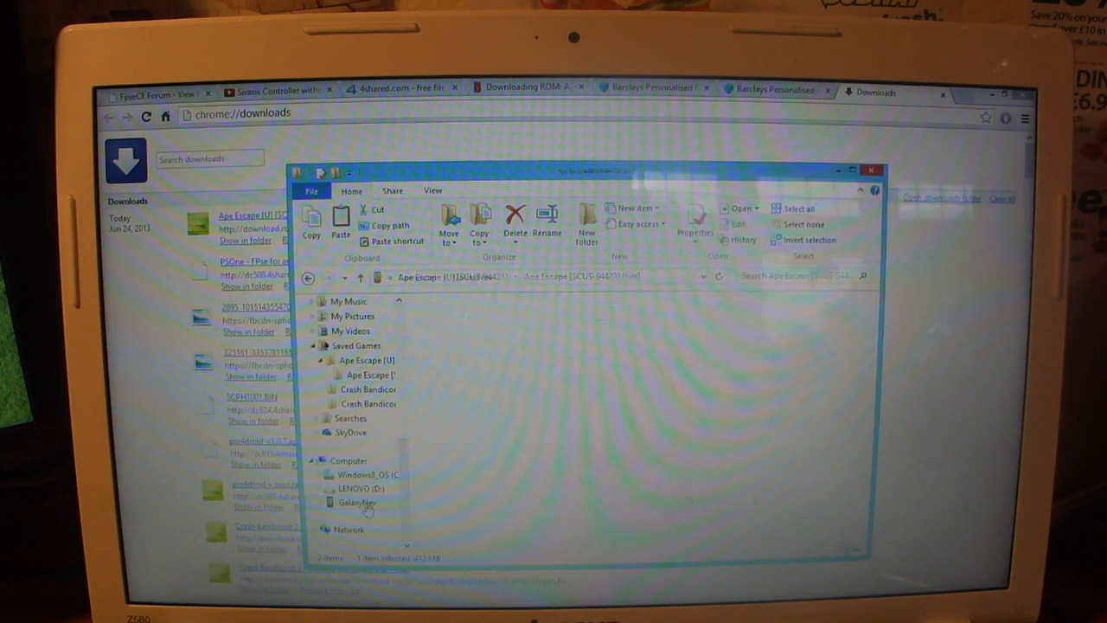
Step: Browse the GalaxyNexus phone storage and open its New Folder
{"action": "left_click", "coordinate": [356, 503]}
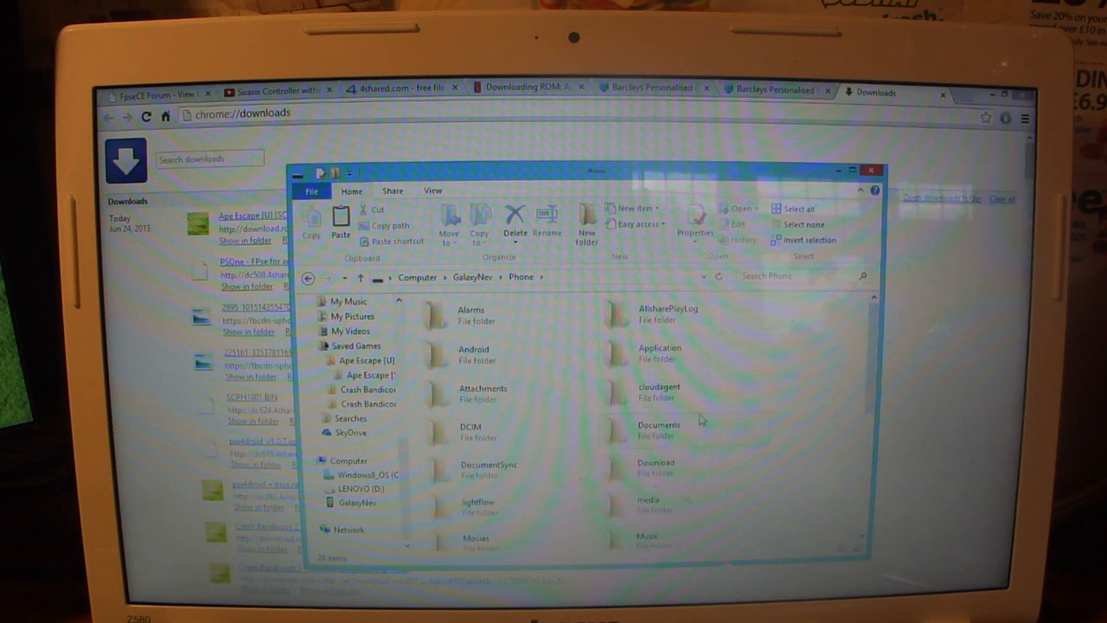
{"action": "scroll", "scroll_direction": "down", "scroll_amount": 3}
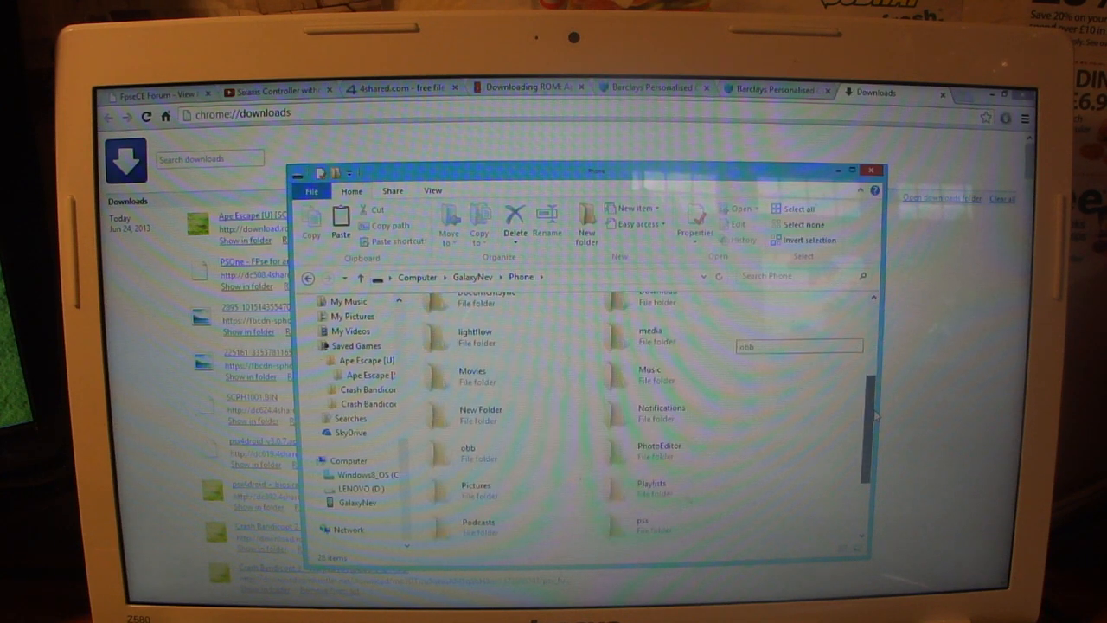
{"action": "scroll", "scroll_direction": "down", "scroll_amount": 3}
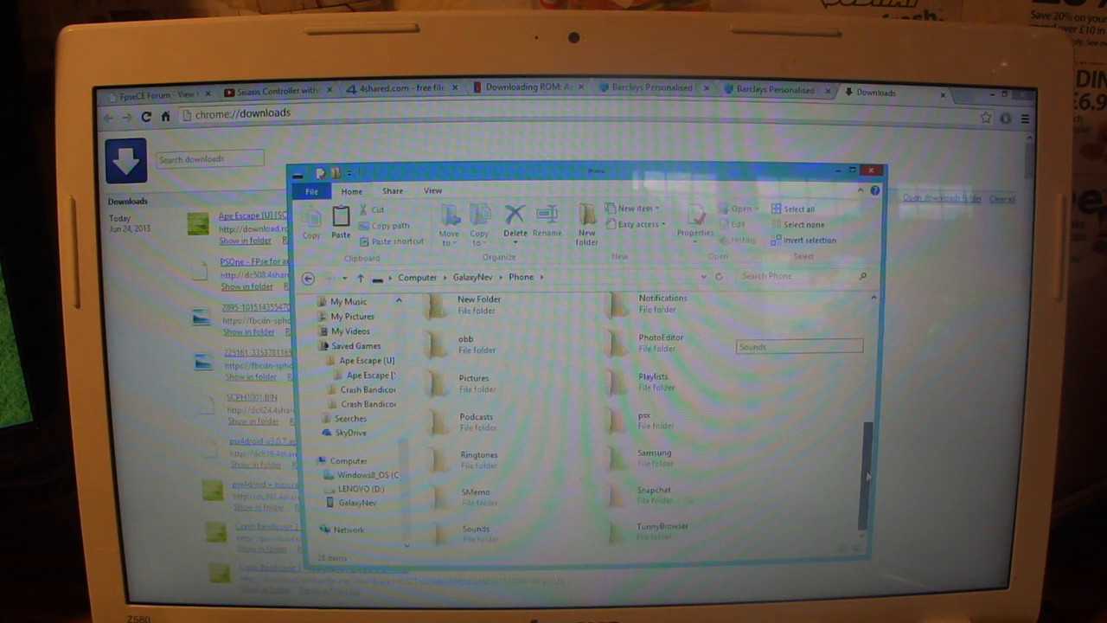
{"action": "scroll", "scroll_direction": "up", "scroll_amount": 3}
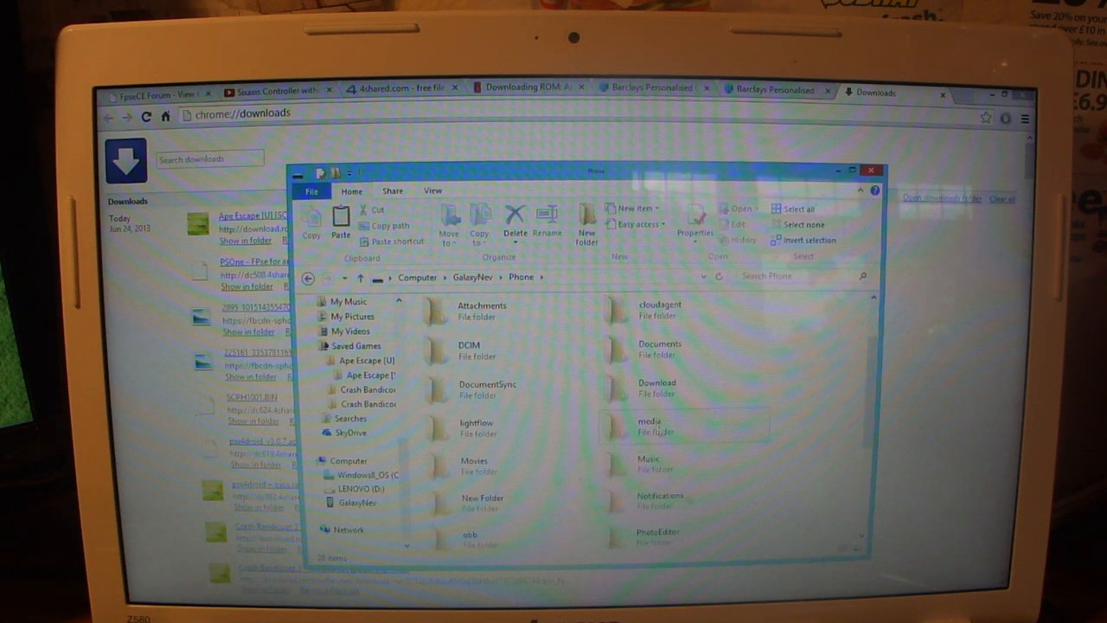
{"action": "scroll", "scroll_direction": "up", "scroll_amount": 3}
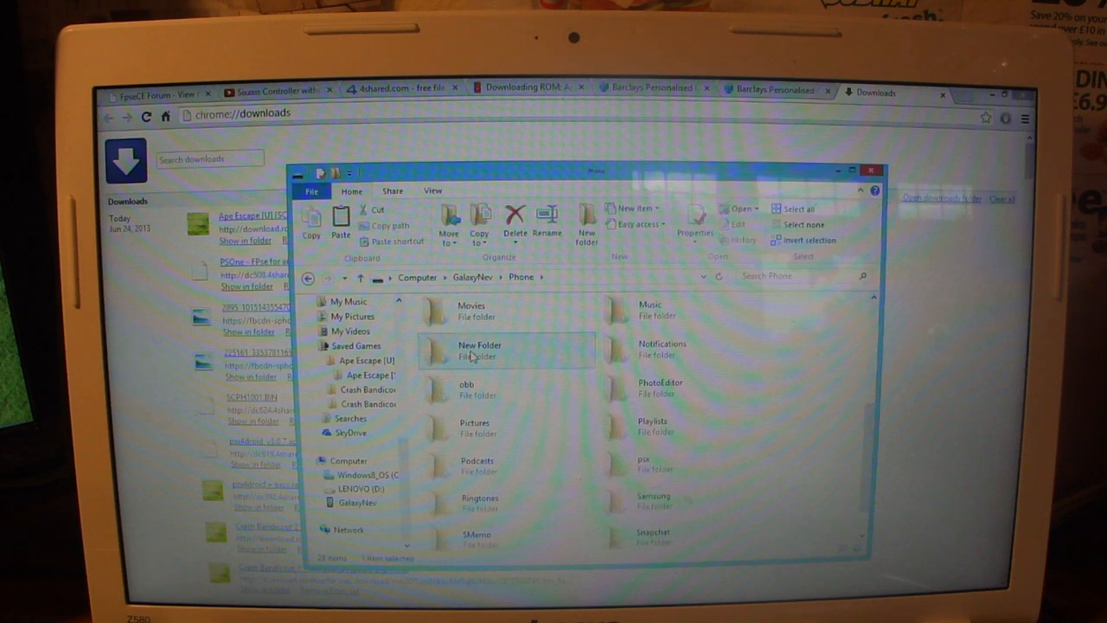
{"action": "double_click", "coordinate": [479, 349]}
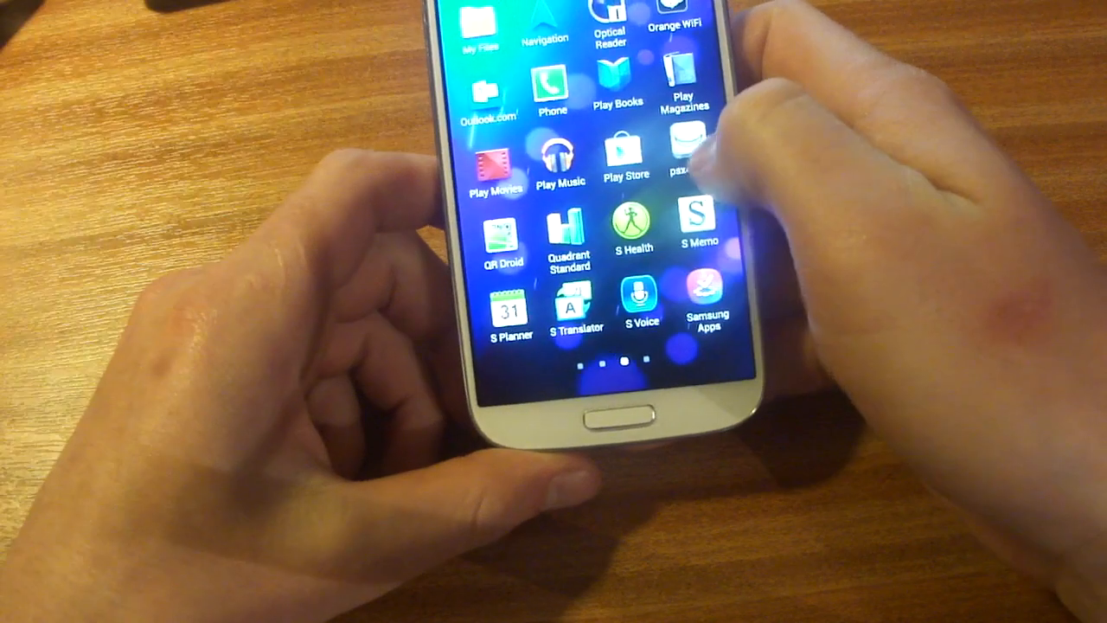
{"action": "scroll", "scroll_direction": "left", "scroll_amount": 3}
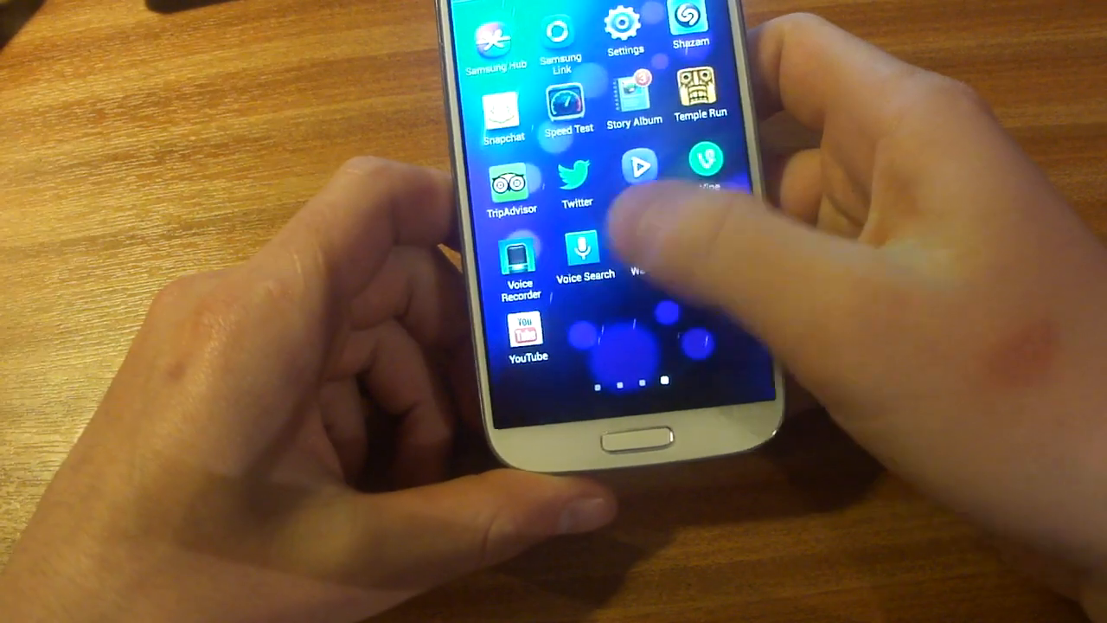